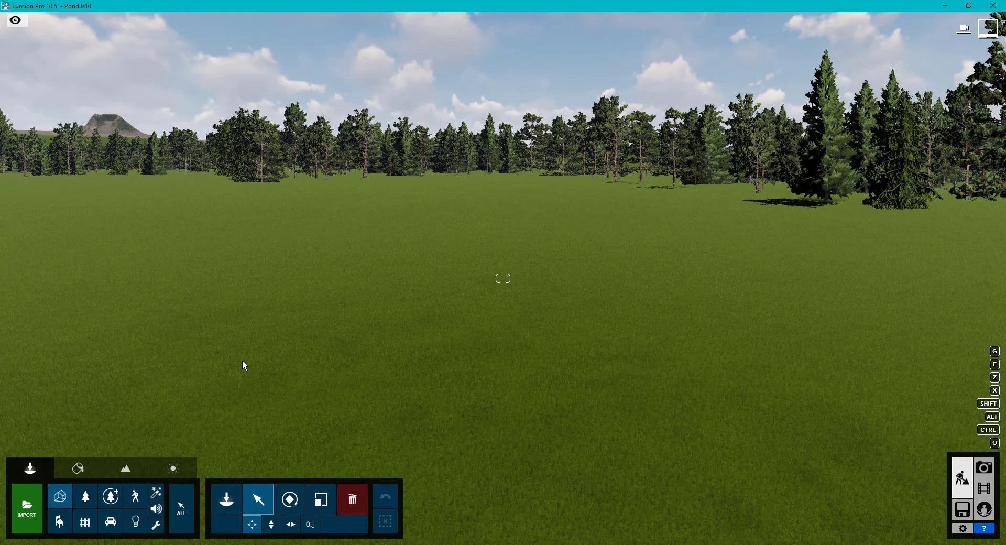
mouse_move(126, 469)
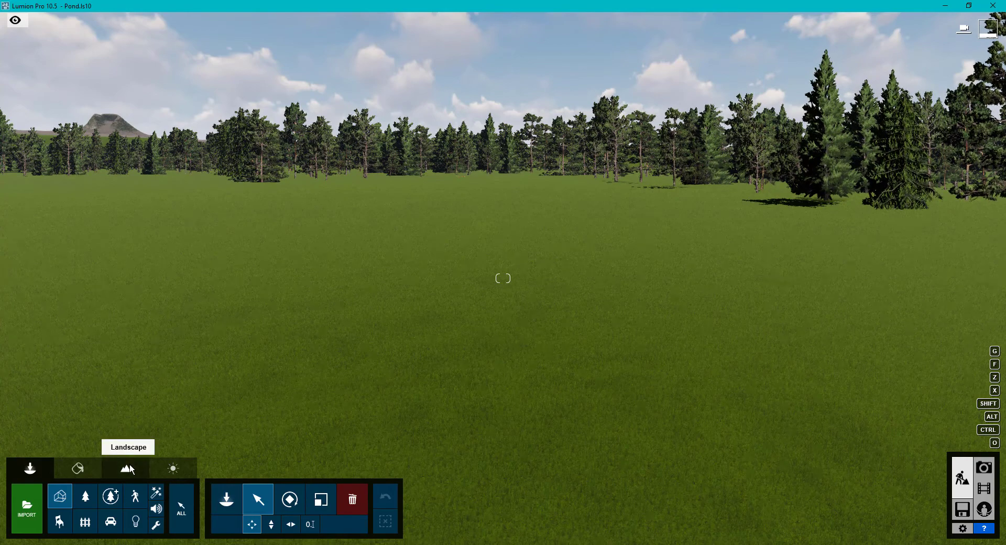
Activate the Landscape water tool and choose the Pond water type preset.
click(30, 469)
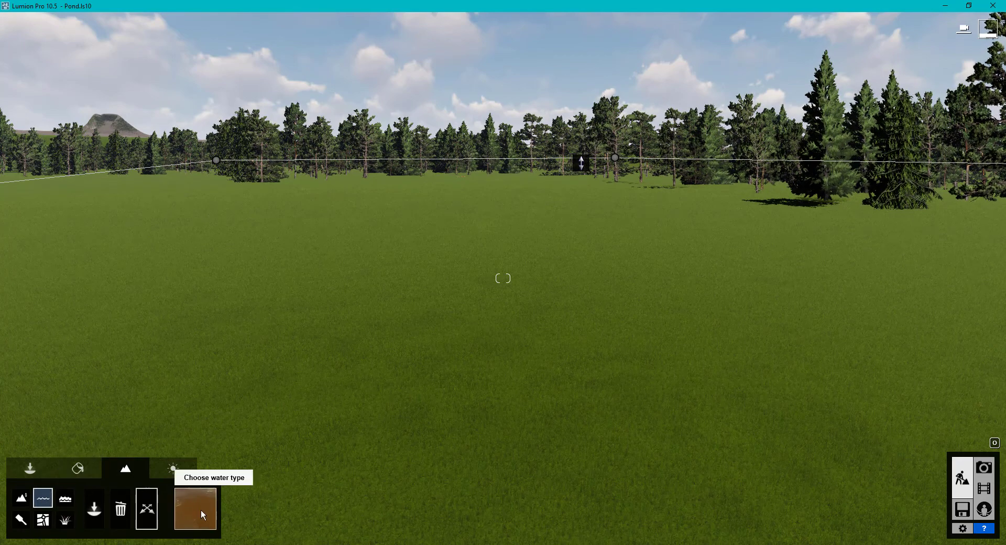
click(195, 508)
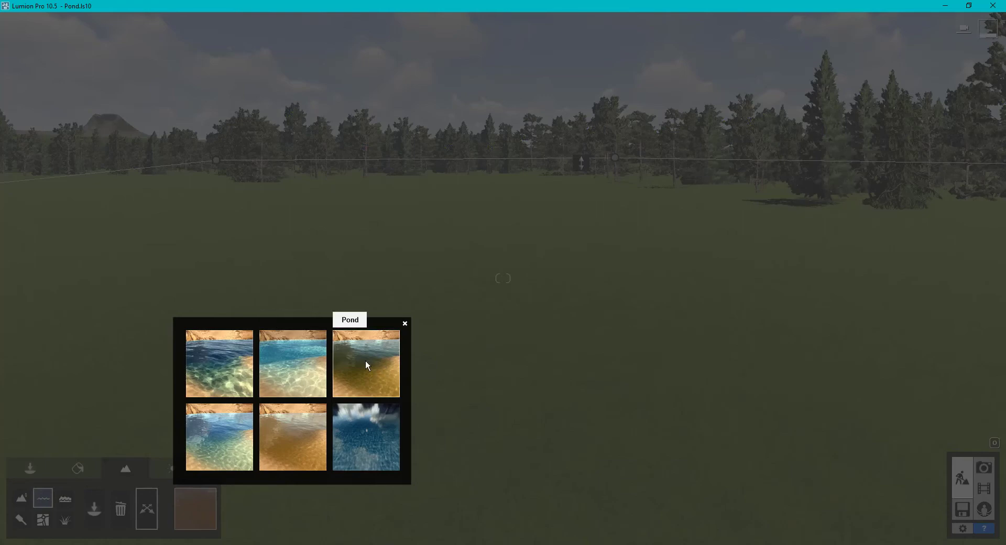
click(366, 363)
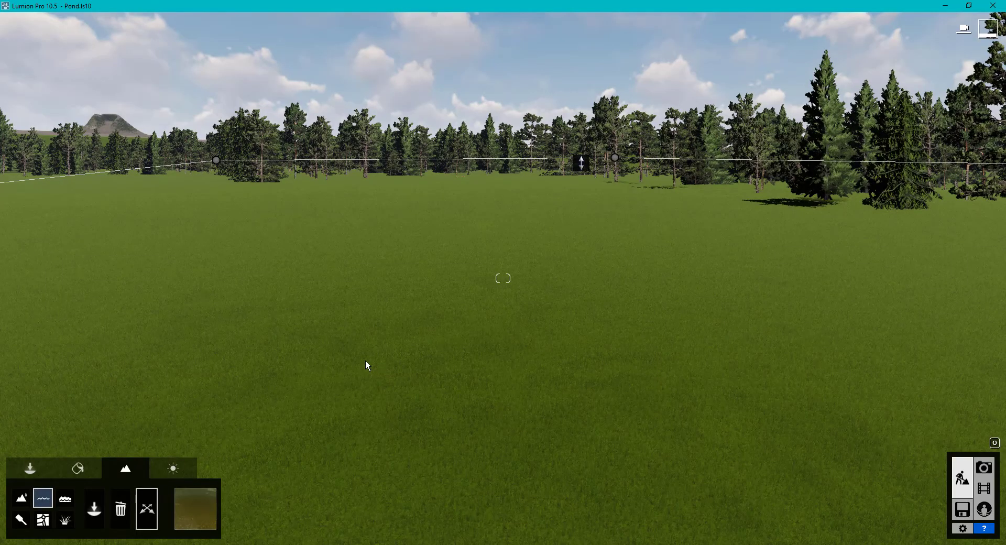
mouse_move(93, 510)
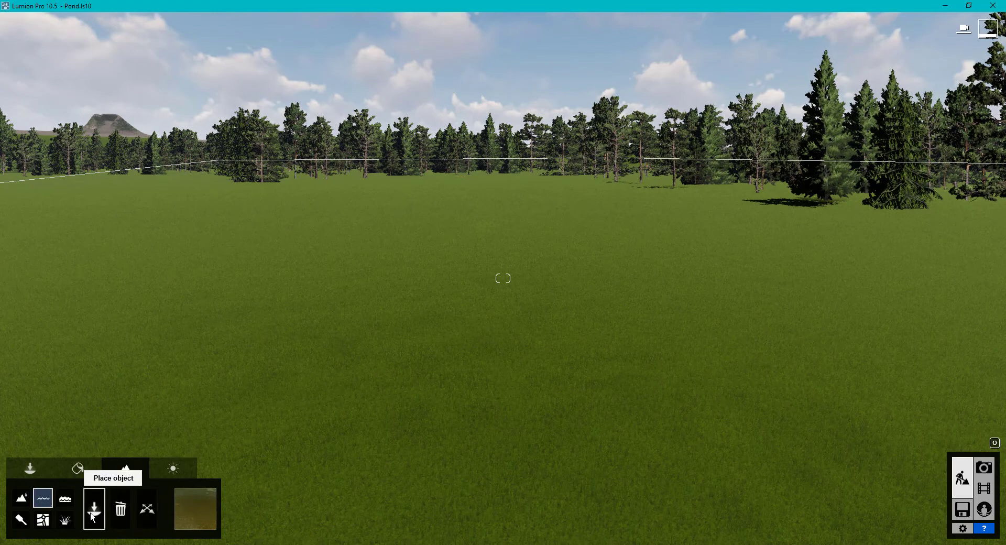
mouse_move(448, 341)
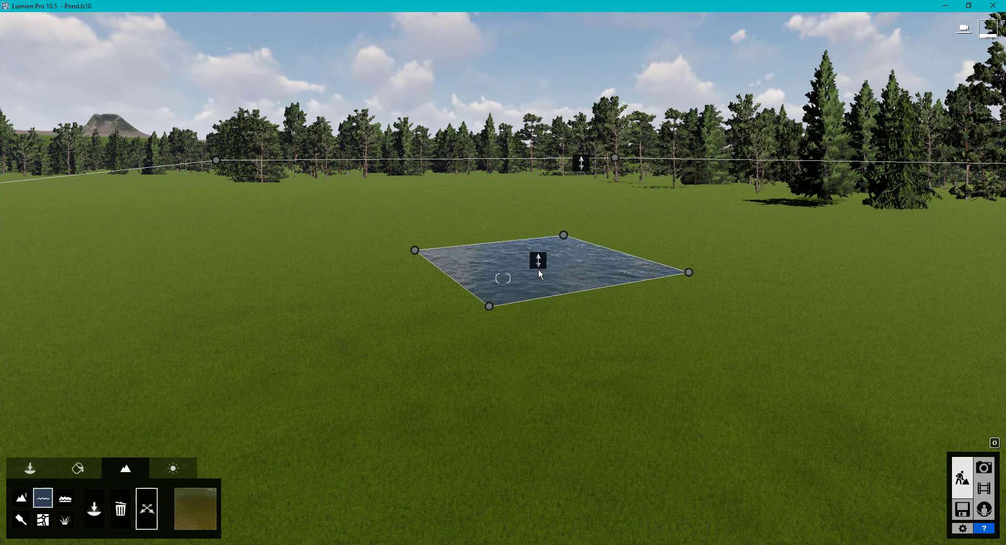
mouse_move(615, 340)
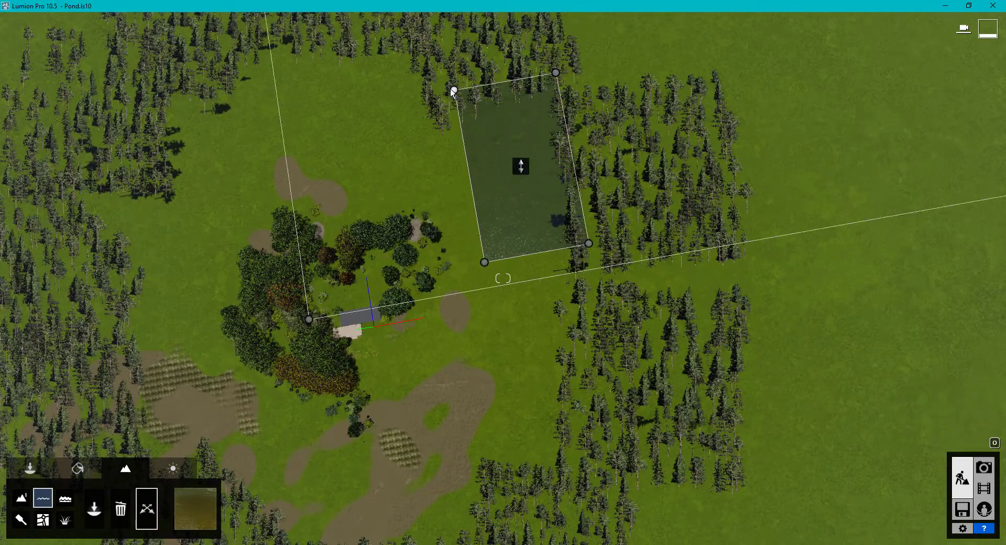
Drag a corner handle so the water plane forms a long rectangle in the clearing.
drag(453, 90, 396, 103)
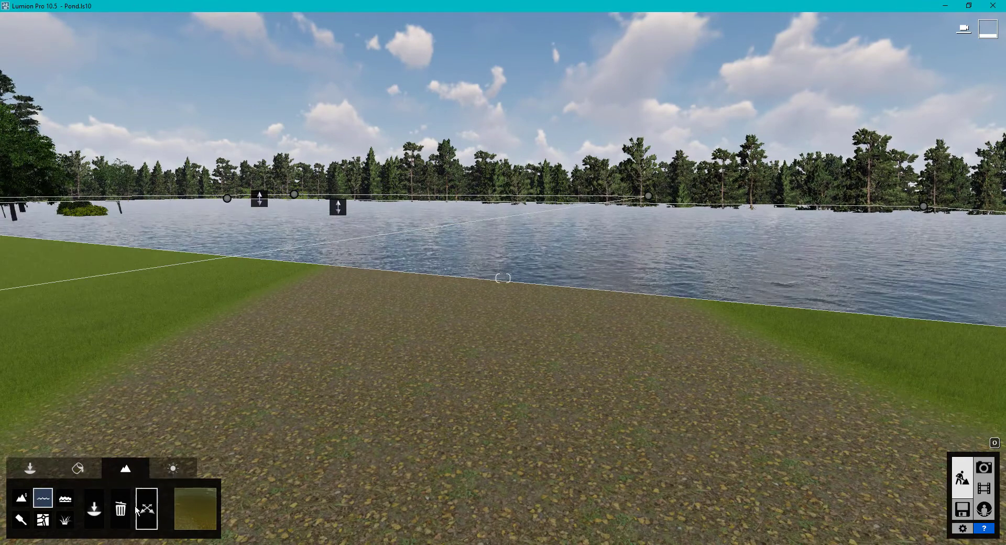
mouse_move(339, 209)
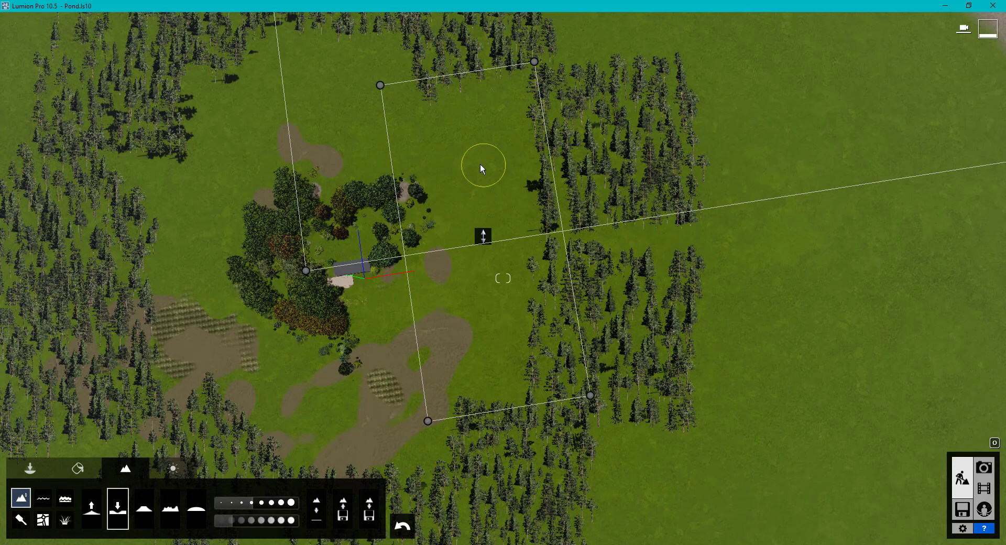
mouse_move(482, 172)
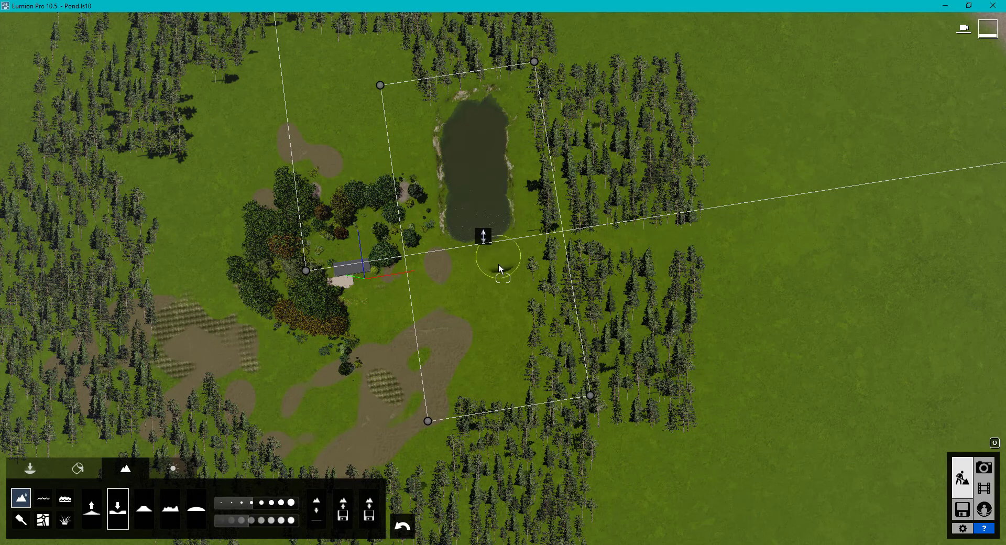
Lower the terrain toward the pond's southern end, extending the dug hollow further south.
drag(501, 269, 474, 279)
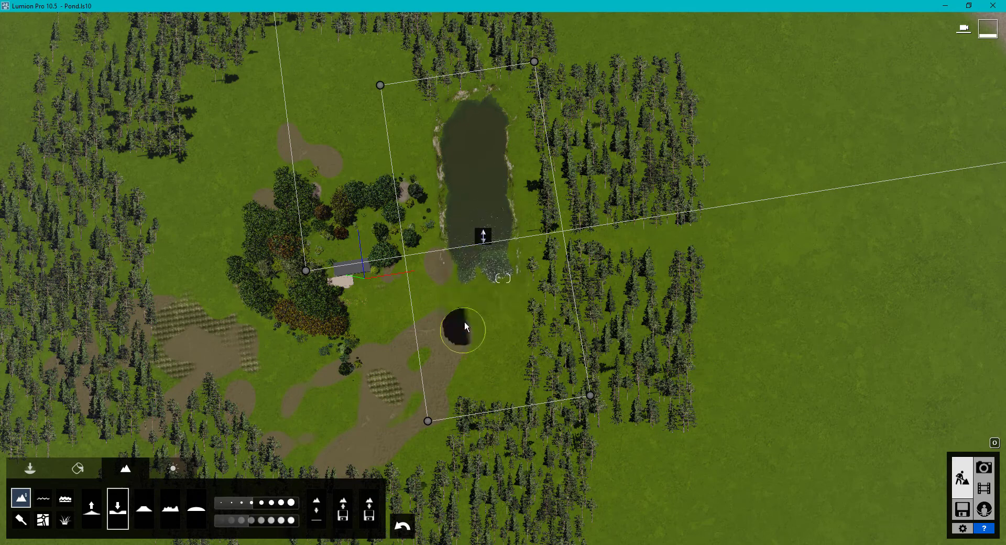
drag(462, 327, 504, 302)
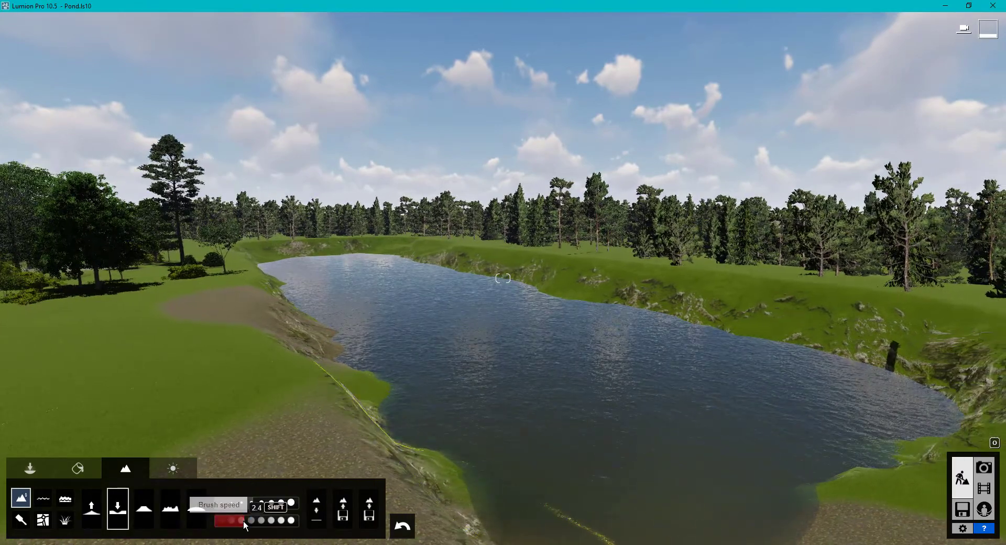
Turn the terrain Brush speed slider down to about 2.4.
drag(241, 520, 224, 520)
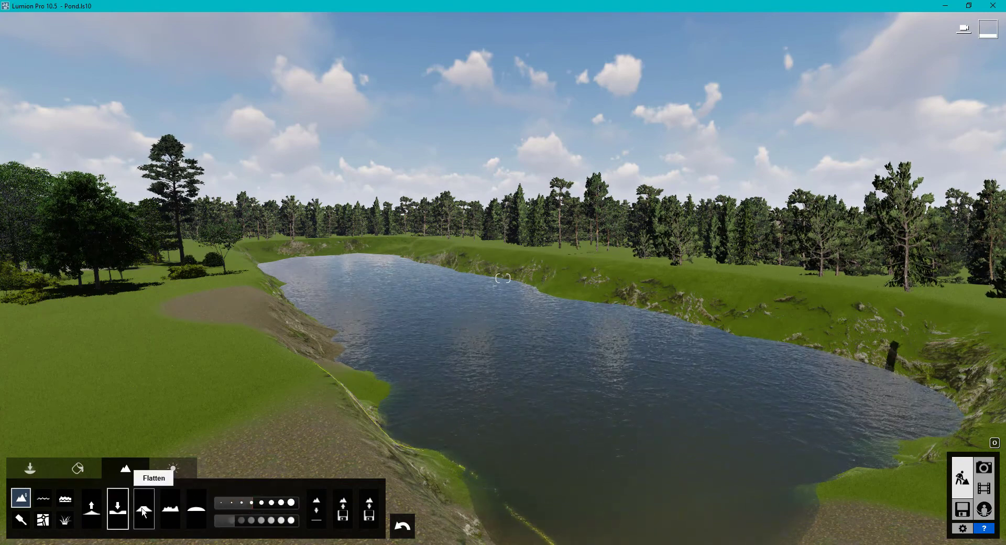
Switch the terrain brush to Flatten for smoothing the pond banks.
click(144, 507)
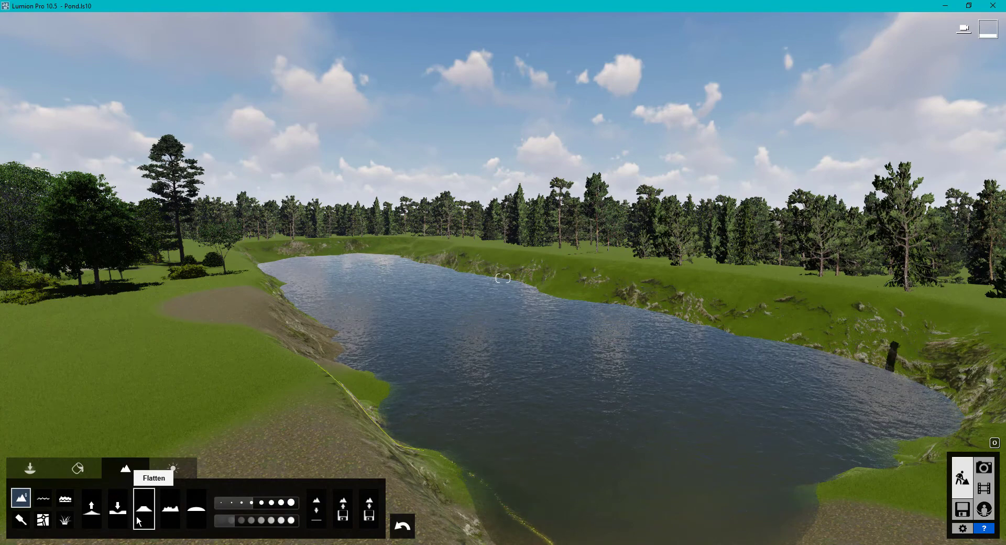